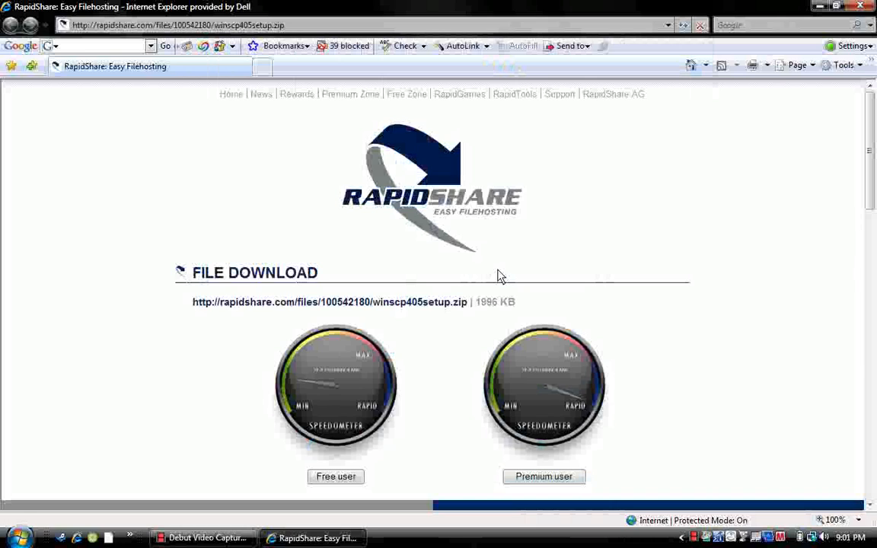
pyautogui.moveTo(646, 244)
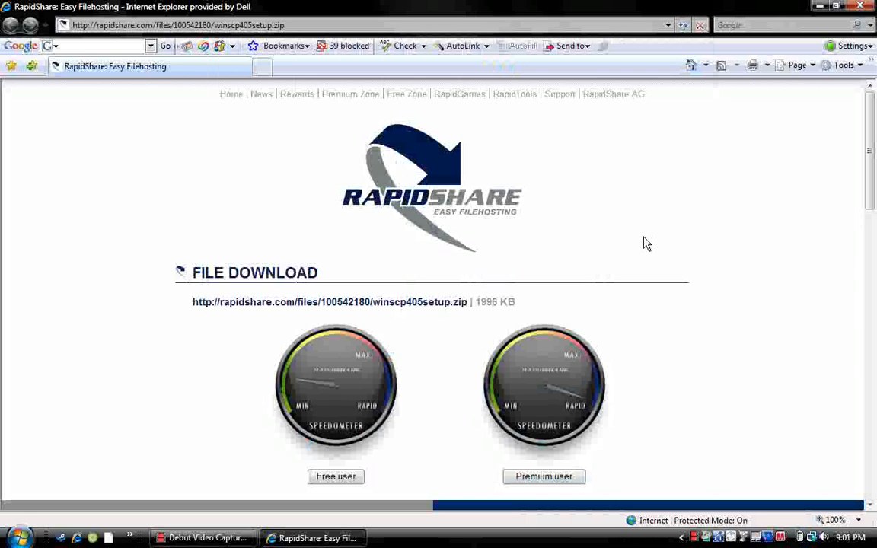
pyautogui.moveTo(661, 250)
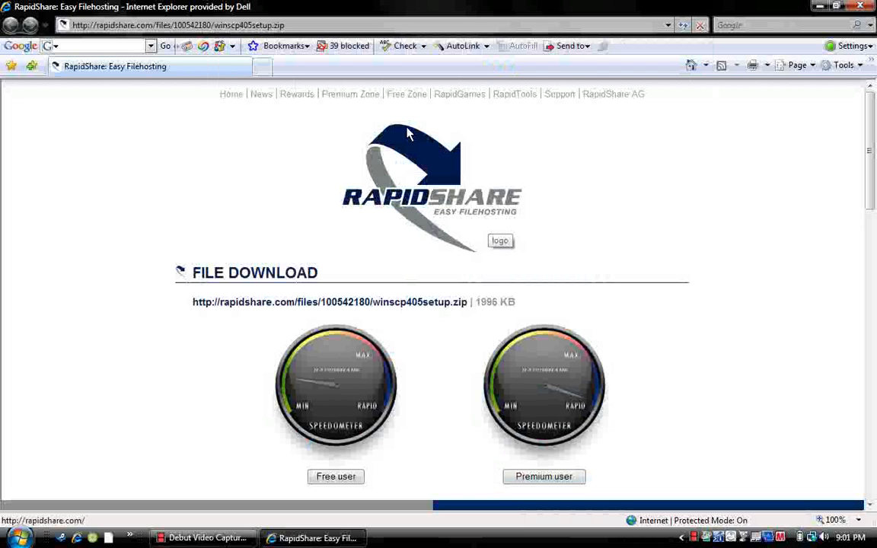
pyautogui.moveTo(280, 134)
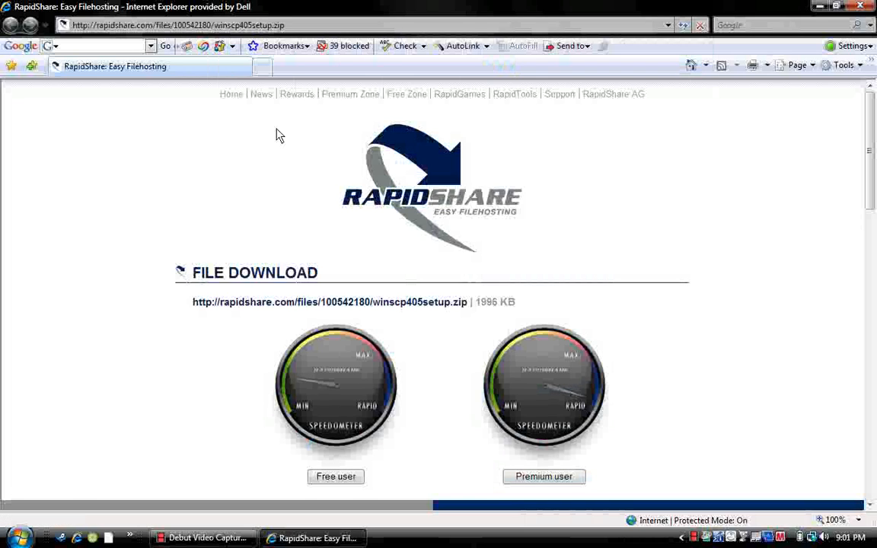
pyautogui.moveTo(199, 127)
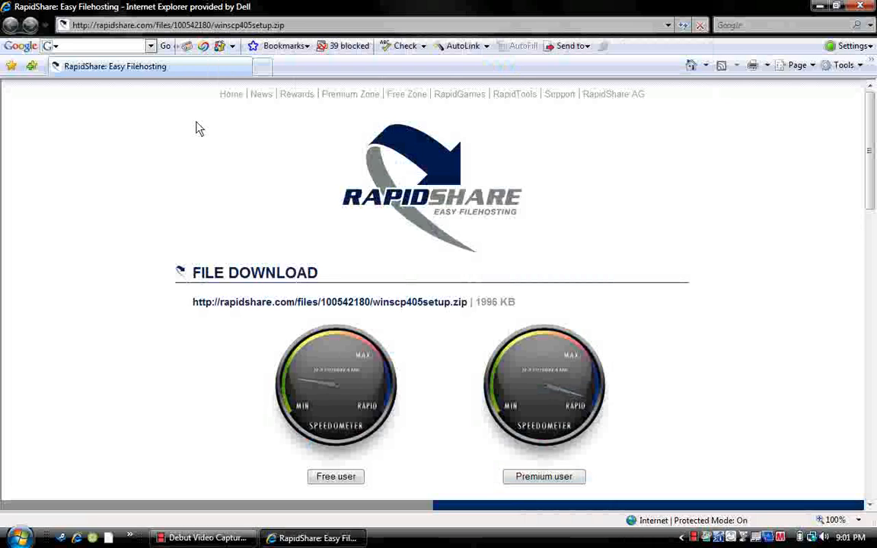
# Choose RapidShare's Free user option and start downloading winscp405setup.zip, bringing up the File Download prompt.
pyautogui.click(175, 24)
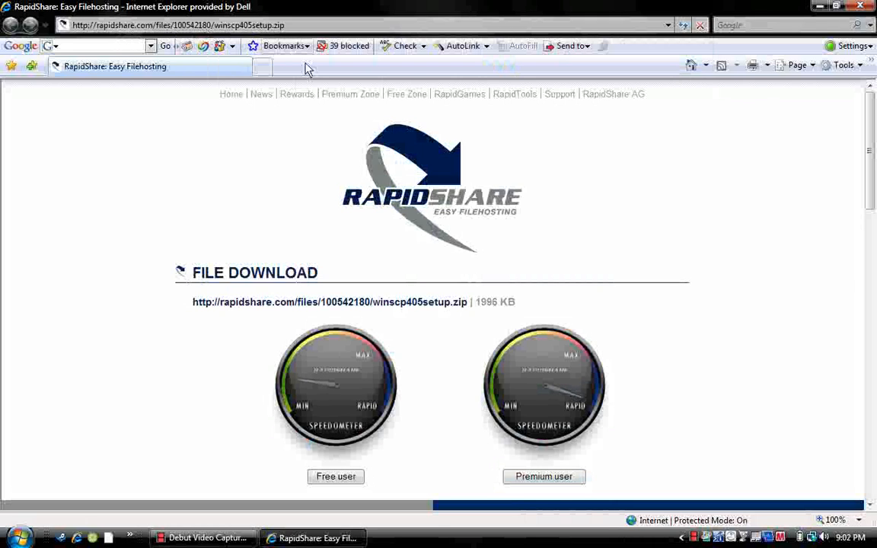
pyautogui.scroll(-3)
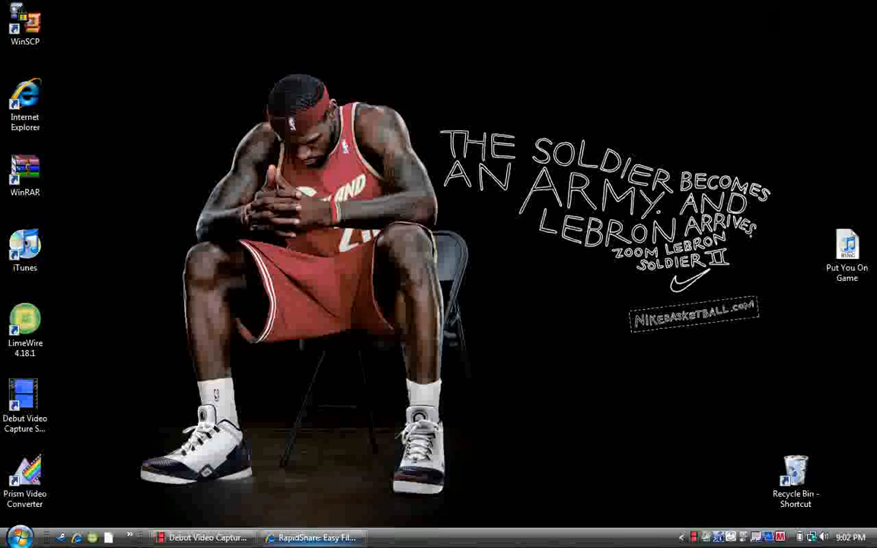
pyautogui.click(312, 538)
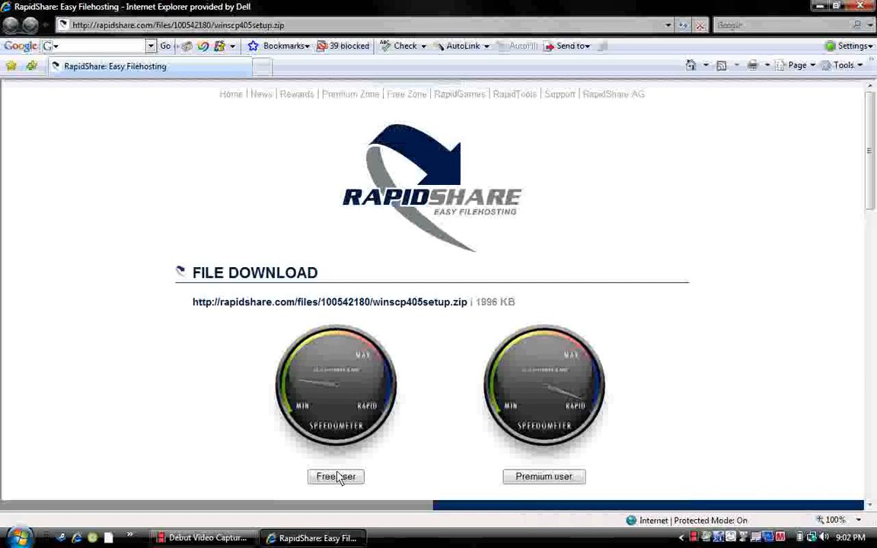
pyautogui.click(335, 475)
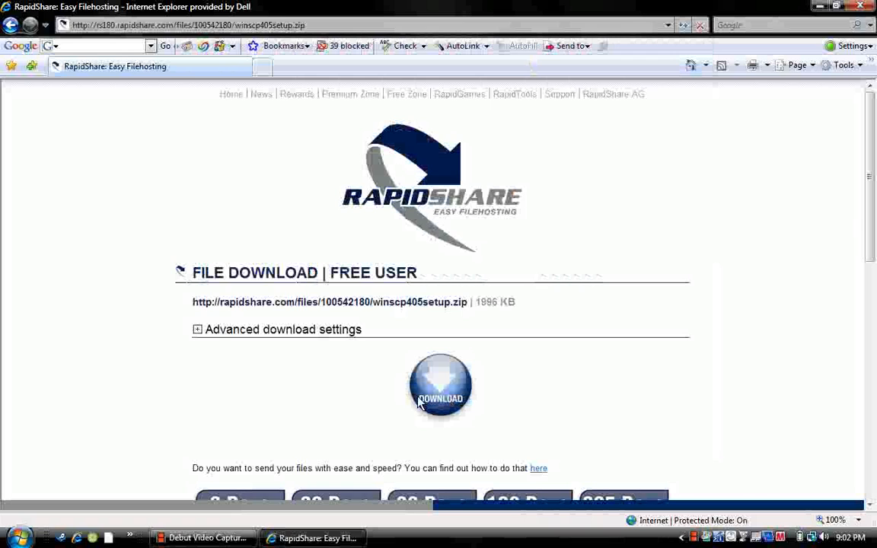
pyautogui.click(440, 386)
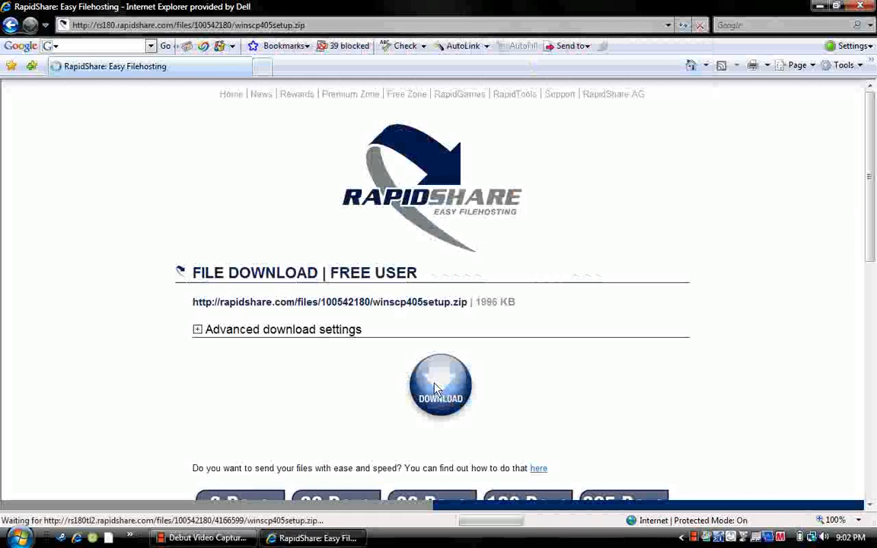
pyautogui.click(440, 387)
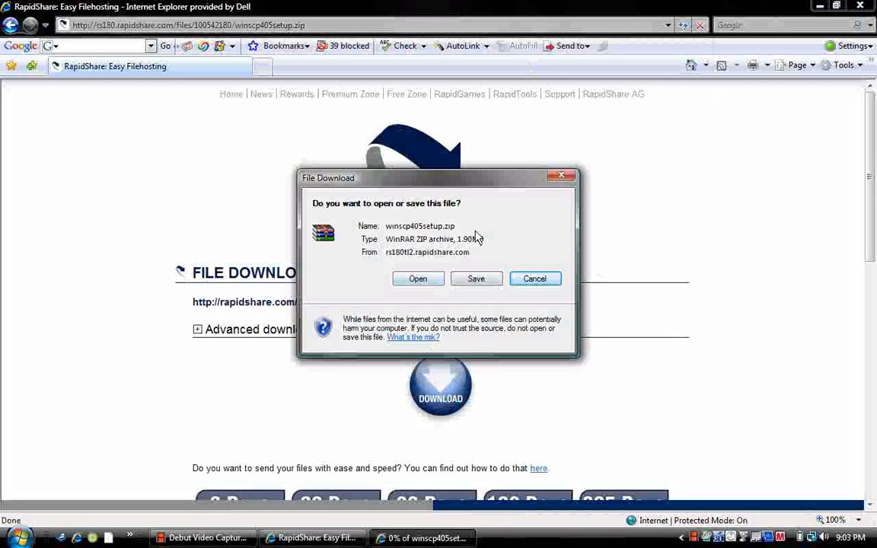
pyautogui.moveTo(562, 176)
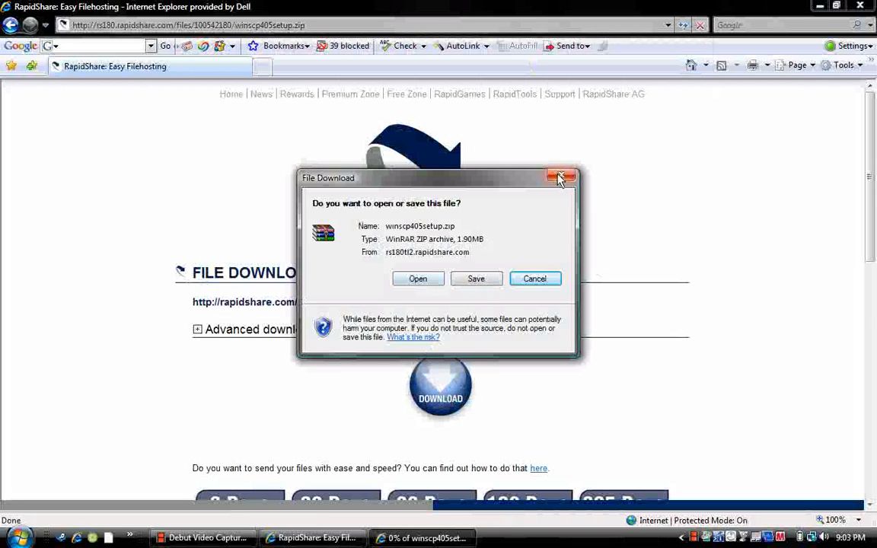
# Dismiss the download prompt, clear the browser and capture windows, and select the WinSCP desktop shortcut.
pyautogui.click(562, 177)
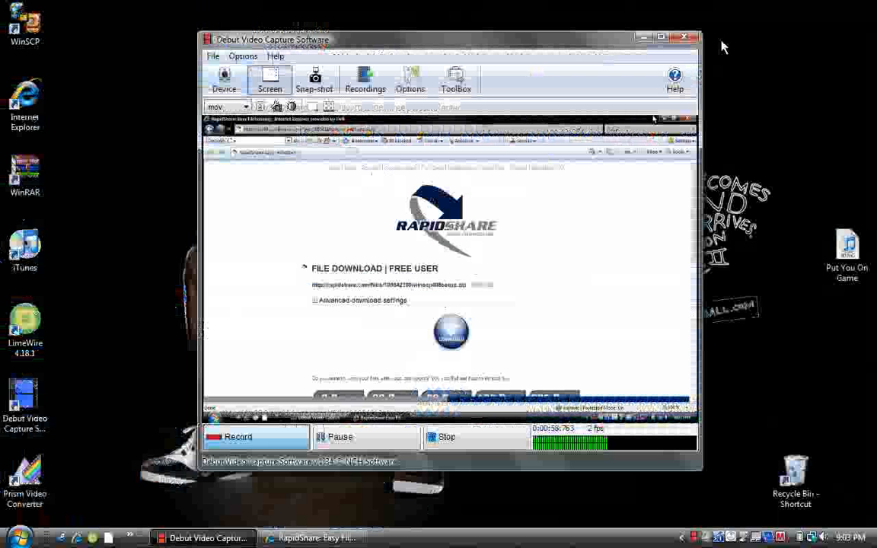
pyautogui.click(661, 37)
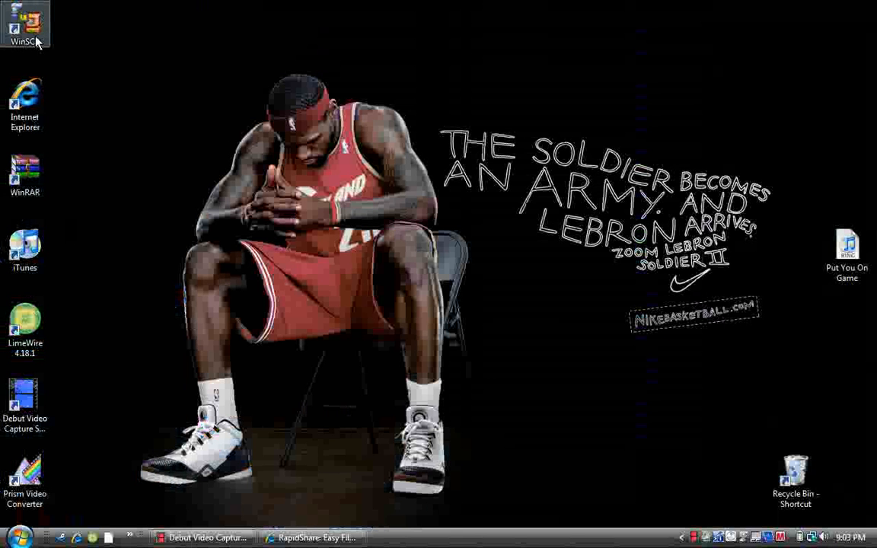
pyautogui.click(24, 175)
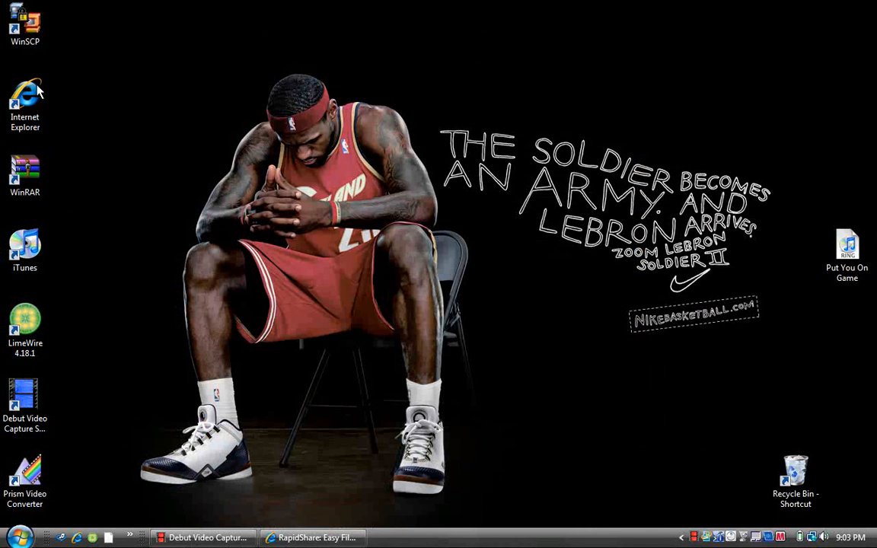
pyautogui.click(24, 25)
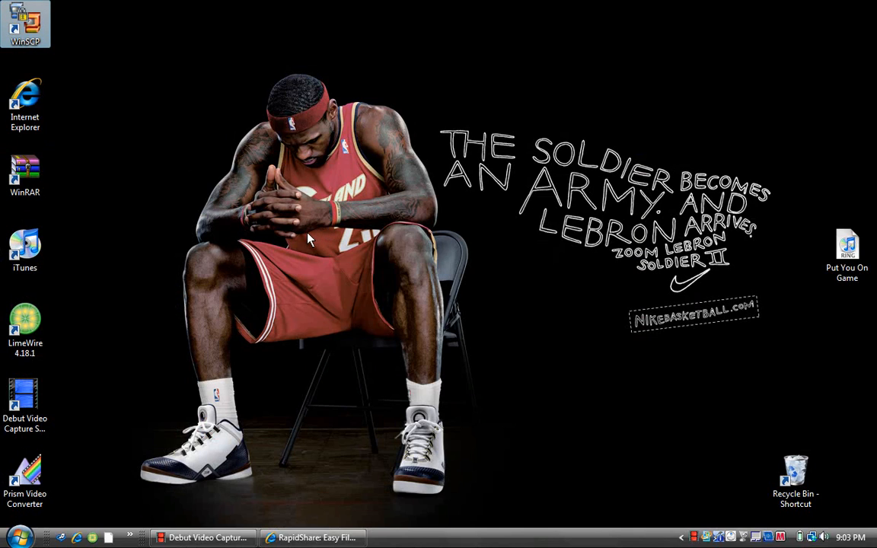
# Launch WinSCP and start a blank new session in the Login dialog with SFTP protocol on port 22.
pyautogui.doubleClick(24, 23)
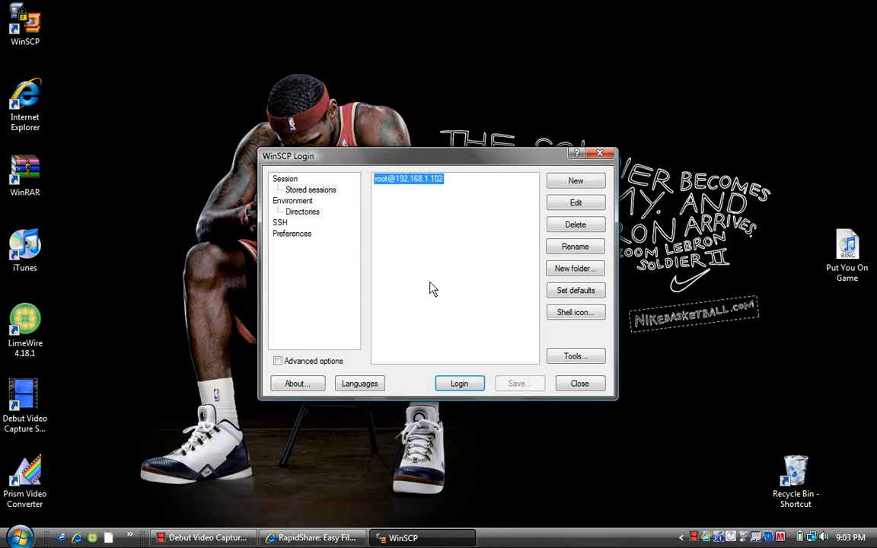
pyautogui.moveTo(490, 197)
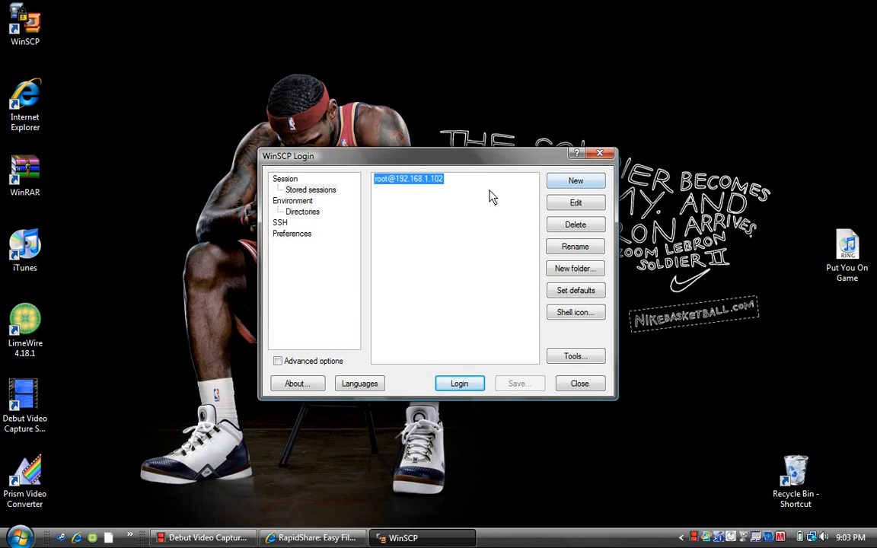
pyautogui.click(576, 180)
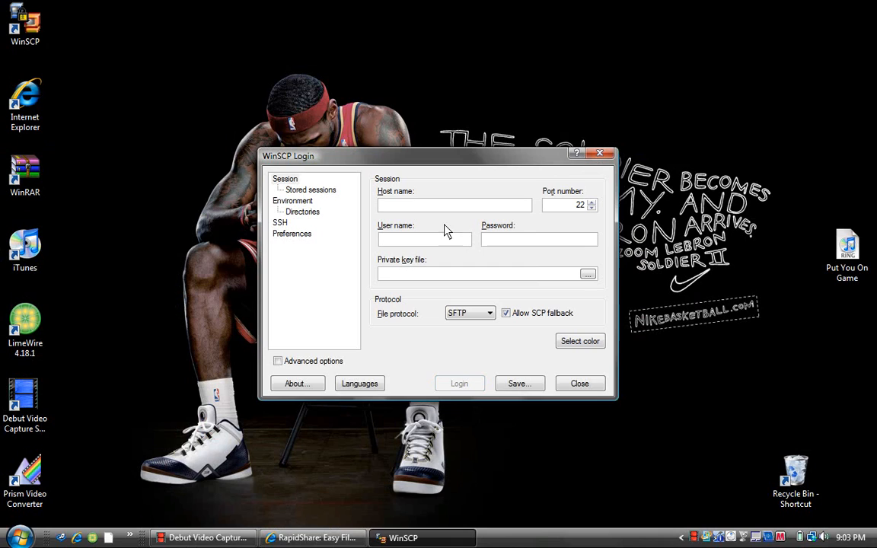
pyautogui.click(454, 204)
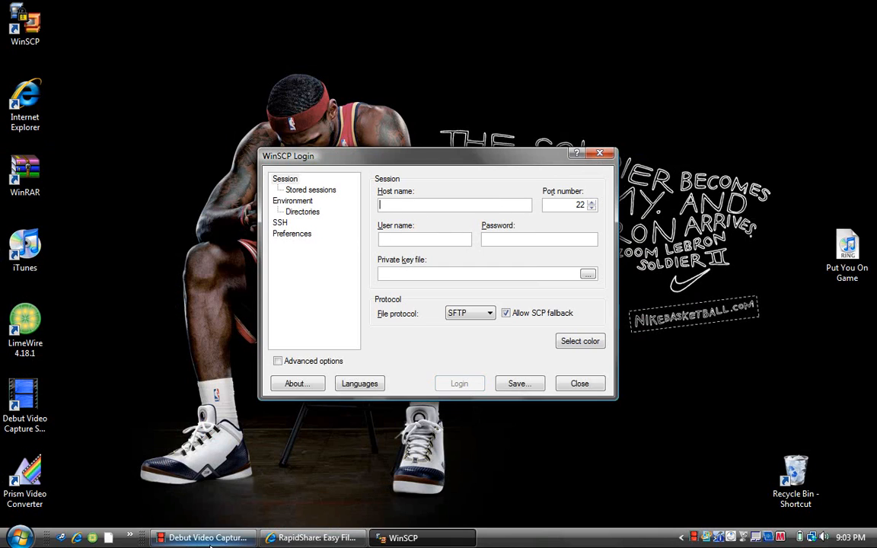
pyautogui.moveTo(206, 538)
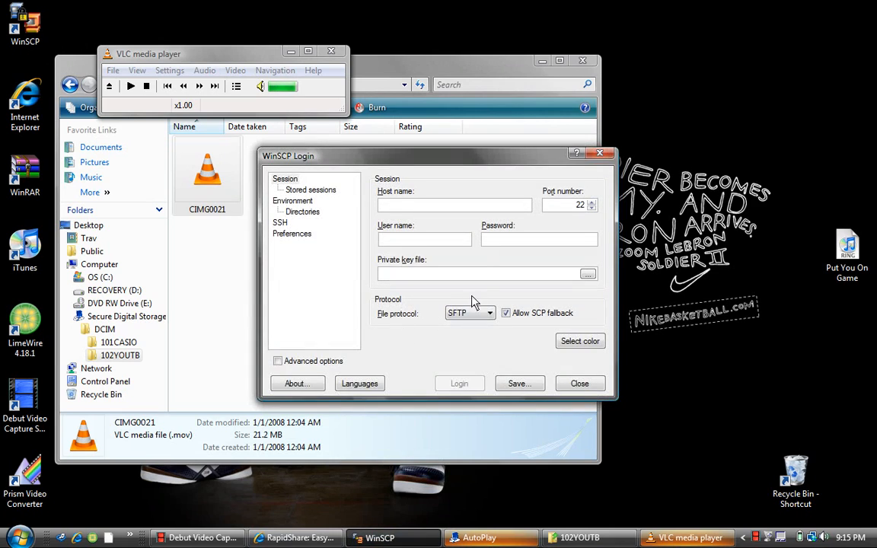
# Enter the iPhone's host name in the WinSCP login form for the SFTP connection.
pyautogui.click(454, 205)
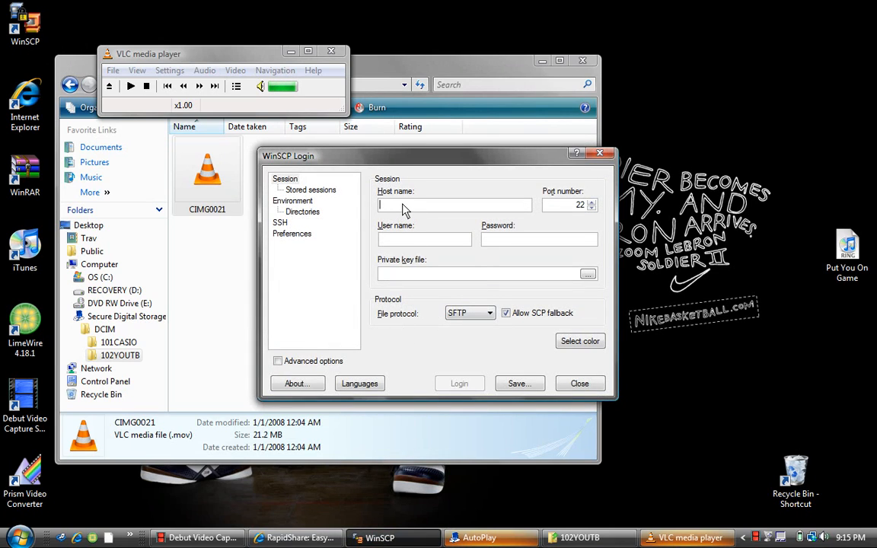
pyautogui.moveTo(359, 180)
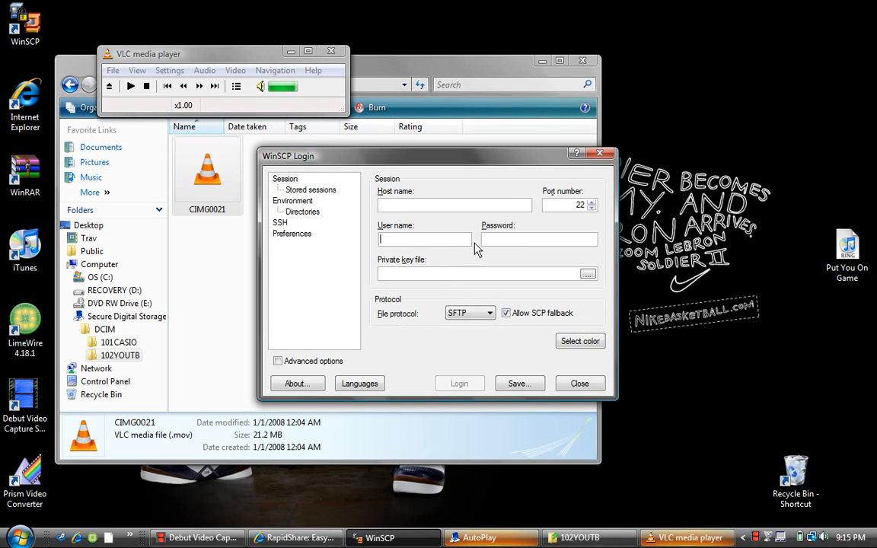
pyautogui.moveTo(518, 246)
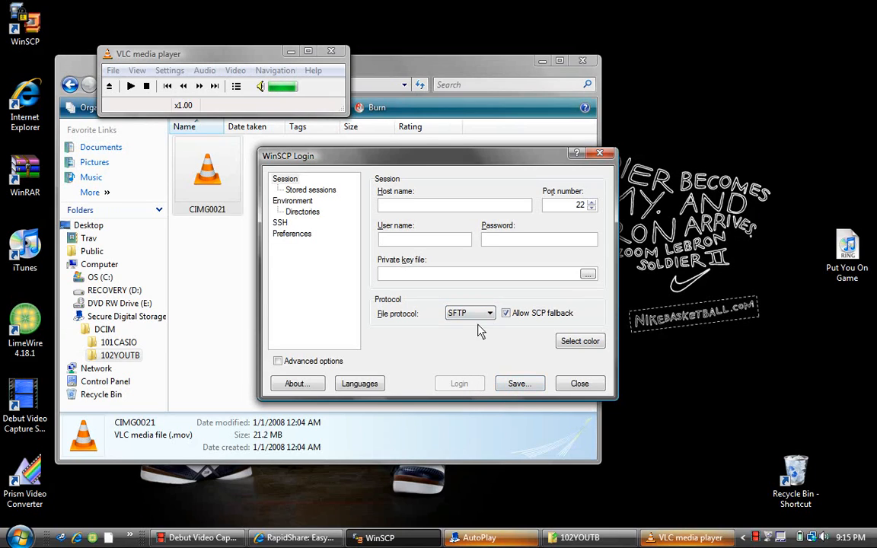
pyautogui.moveTo(469, 207)
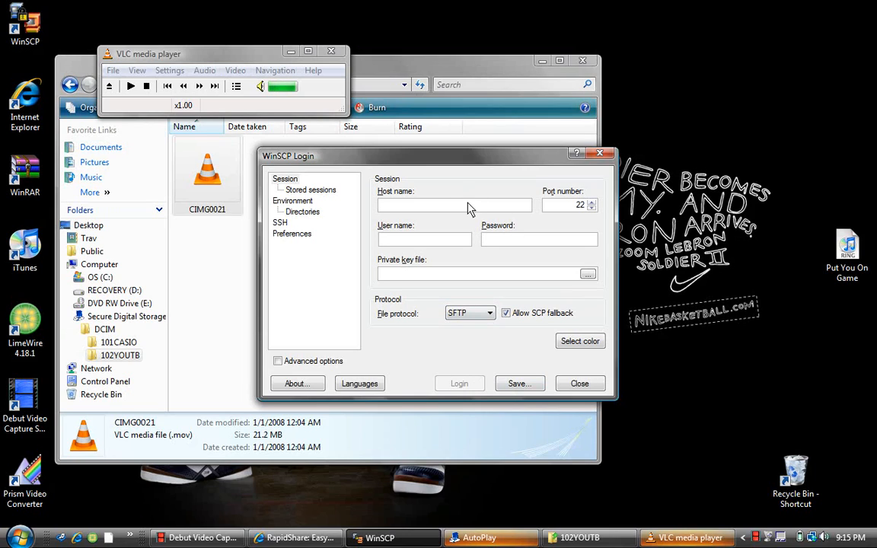
pyautogui.click(539, 239)
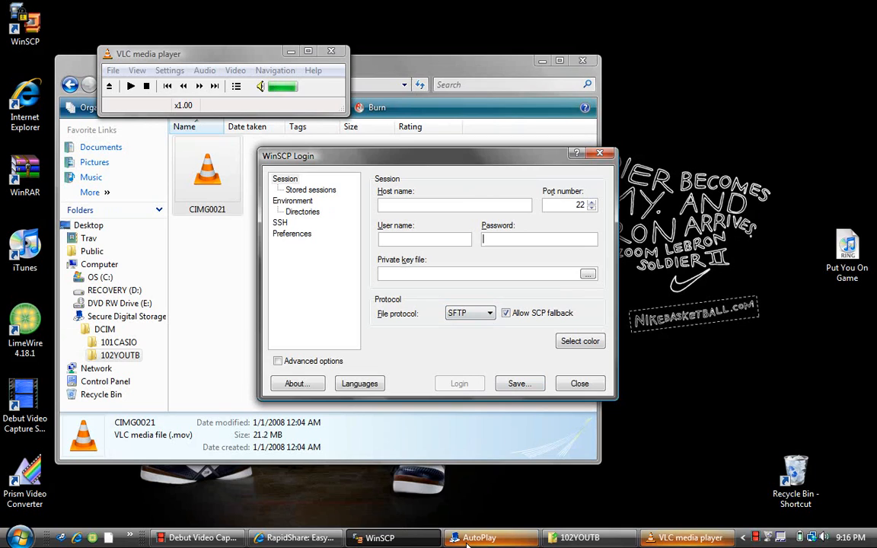
pyautogui.moveTo(288, 533)
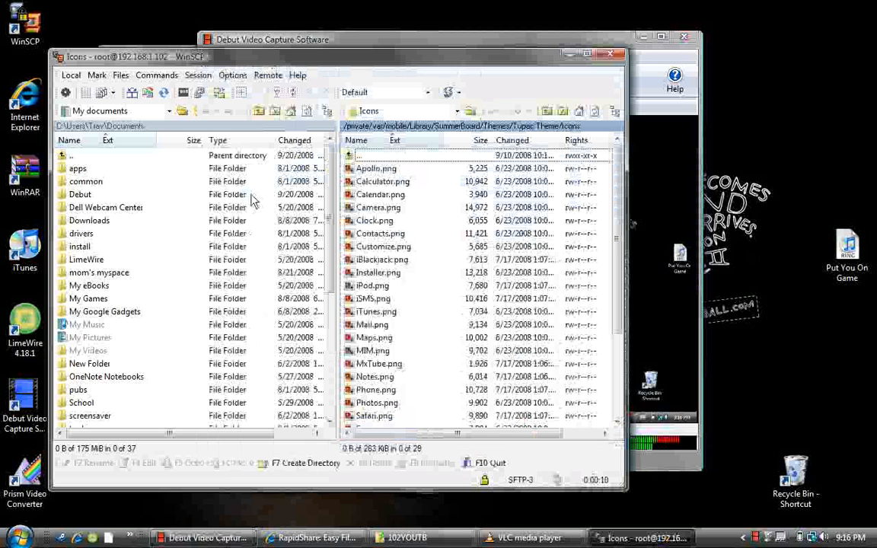
pyautogui.moveTo(119, 168)
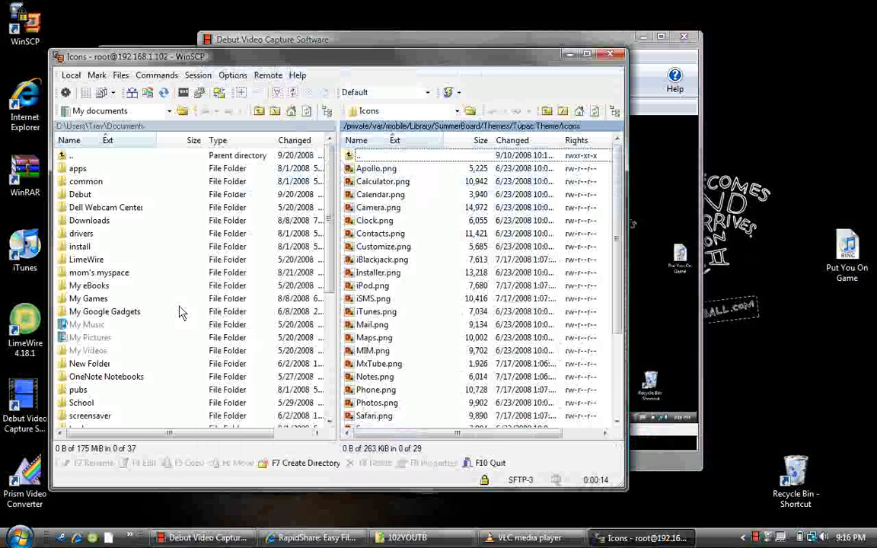
pyautogui.moveTo(389, 214)
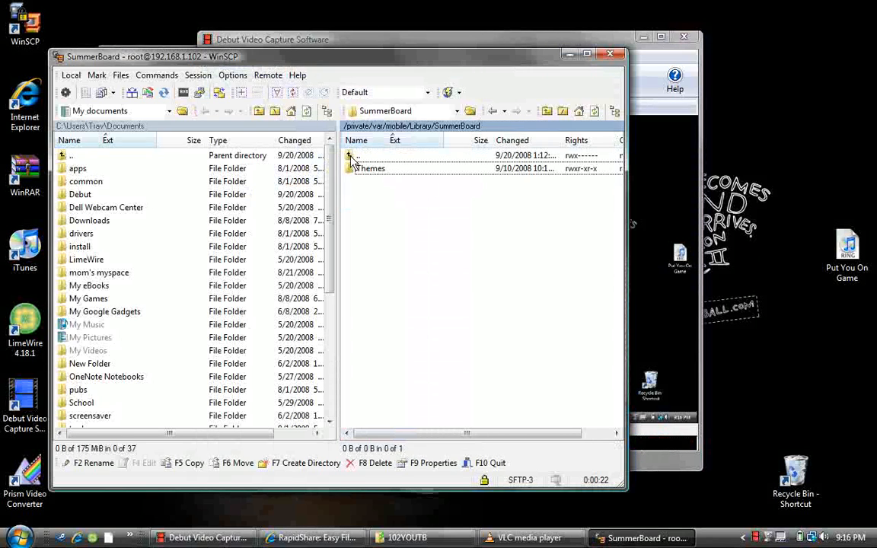
# Go up one folder on the phone so the remote panel shows /private/var beside local Documents.
pyautogui.doubleClick(358, 156)
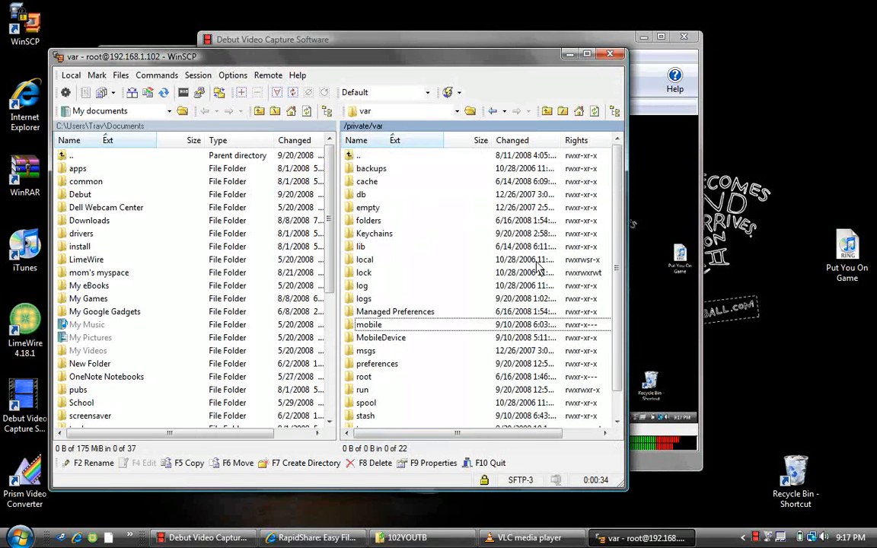
pyautogui.moveTo(439, 396)
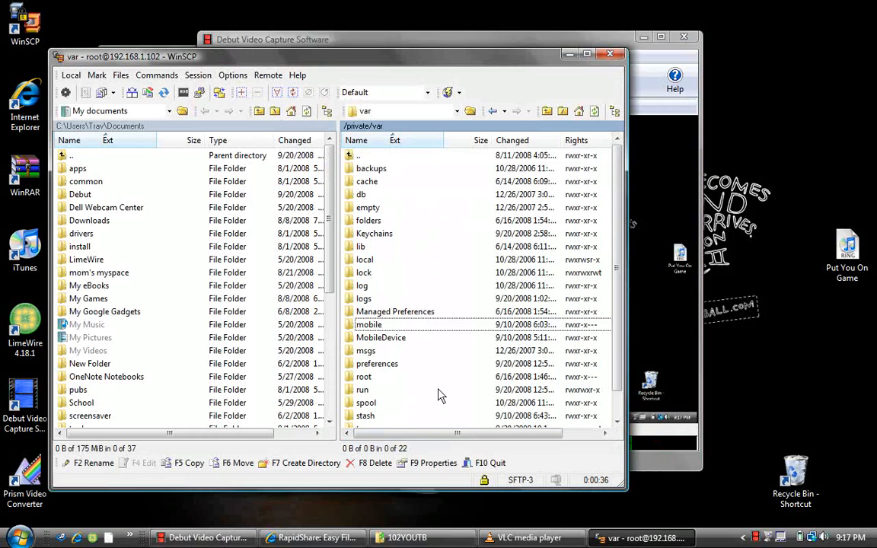